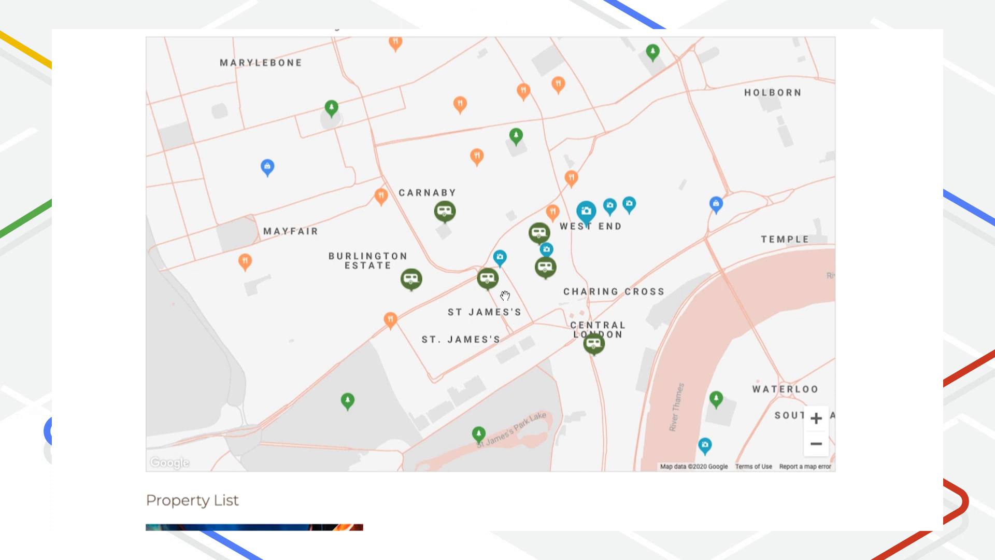
- Open the Piccadilly Petra property page from its map marker and view its What's Nearby map
left_click(488, 278)
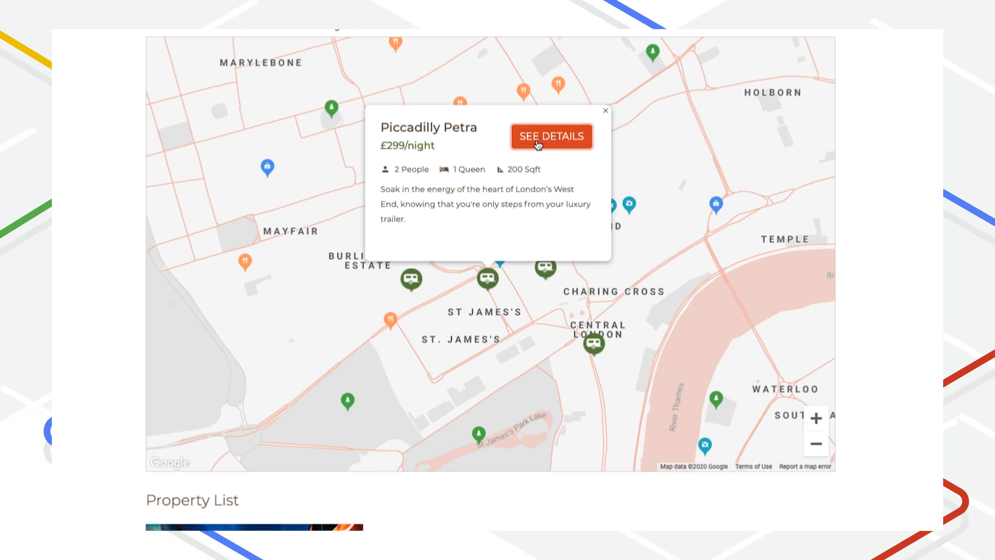
left_click(550, 136)
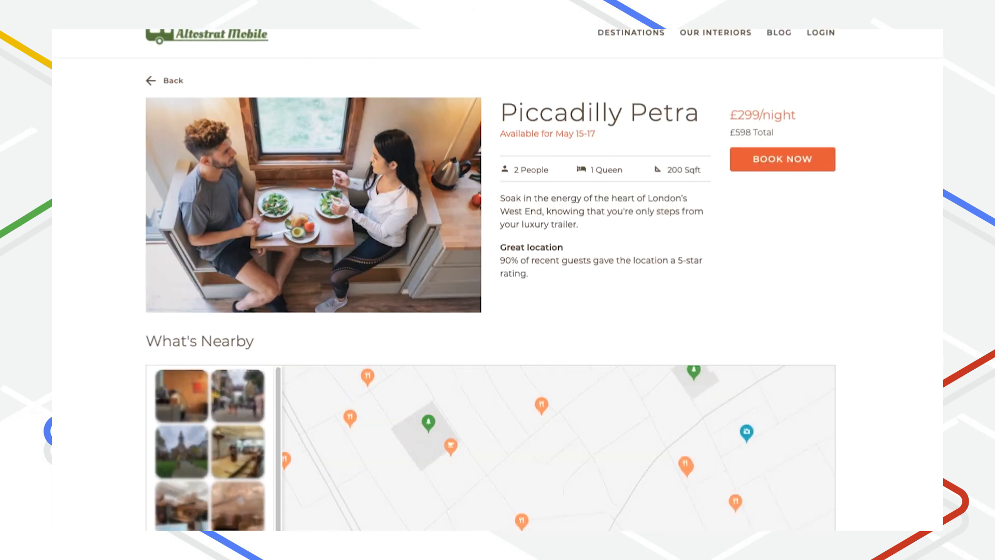
scroll("down", 3)
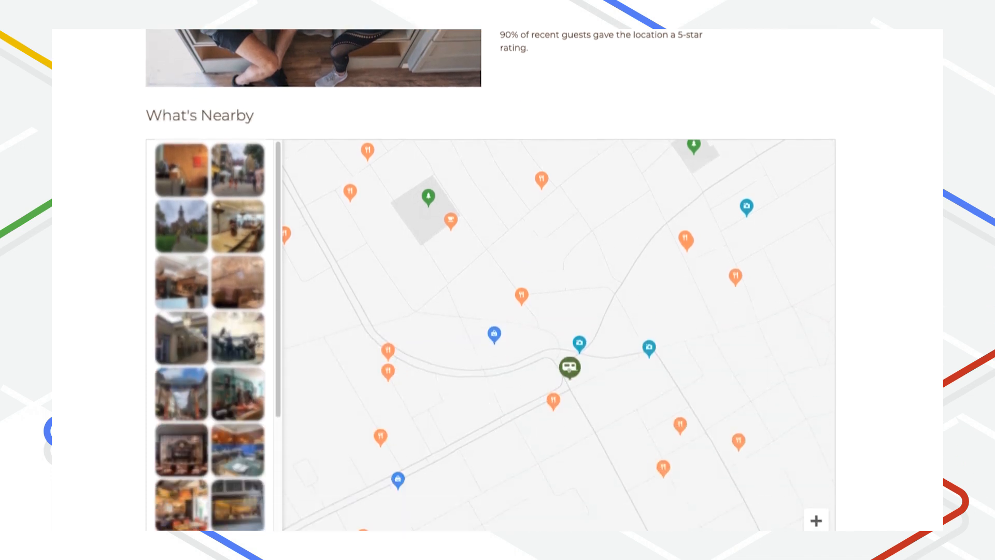